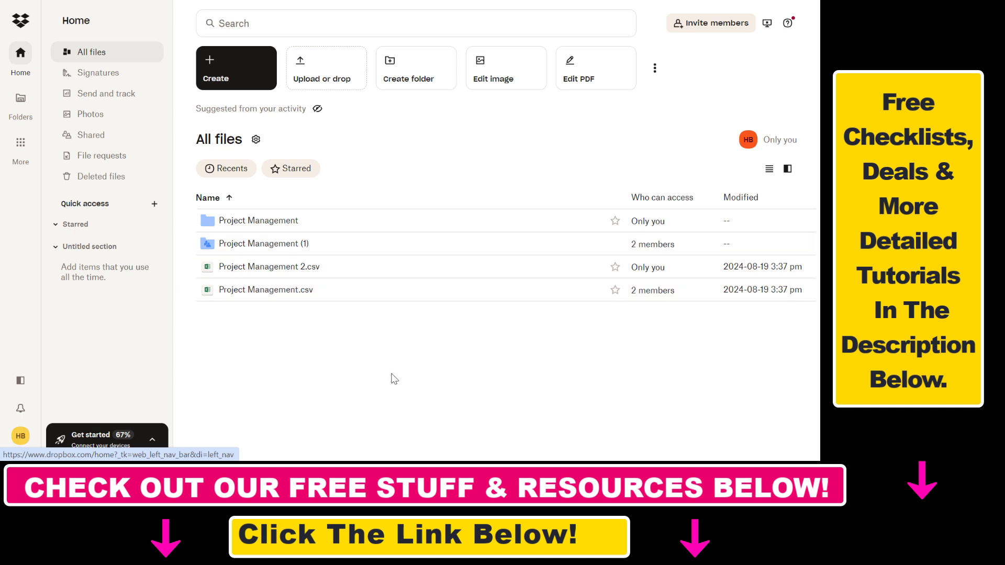
mouse_move(444, 338)
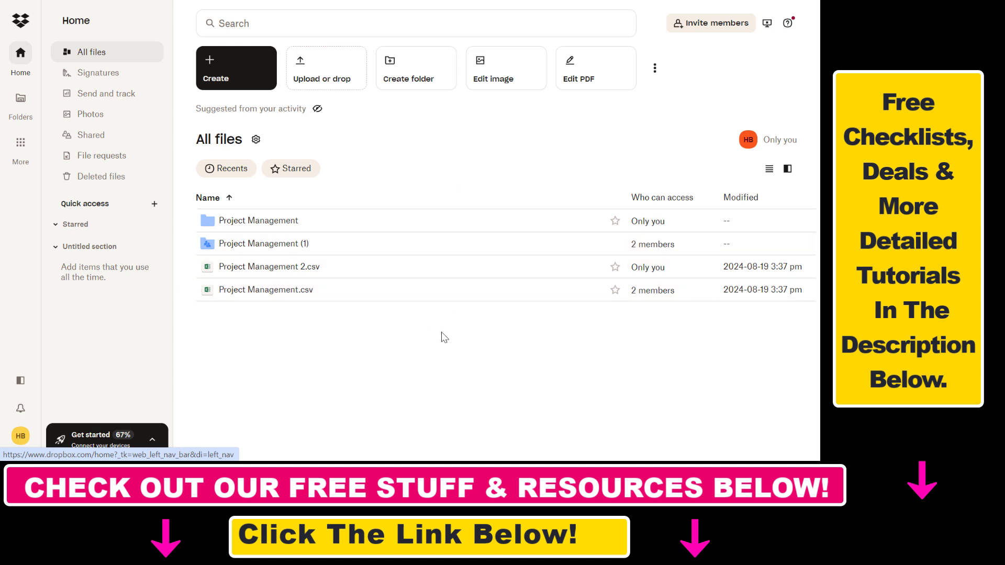
mouse_move(287, 290)
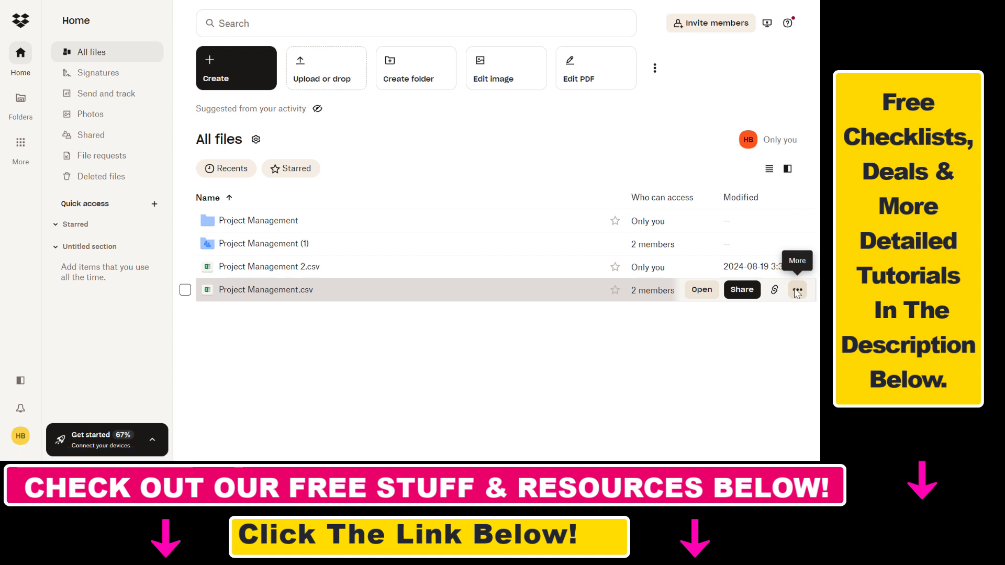
Delete Project Management.csv via its More menu and confirm, leaving three items in All files.
left_click(797, 290)
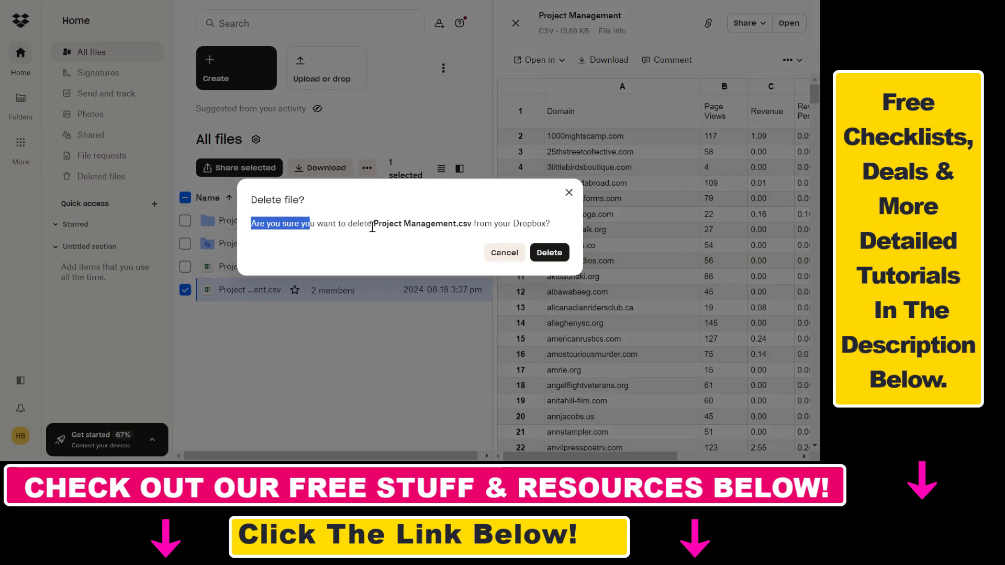
left_click_drag(308, 224, 520, 224)
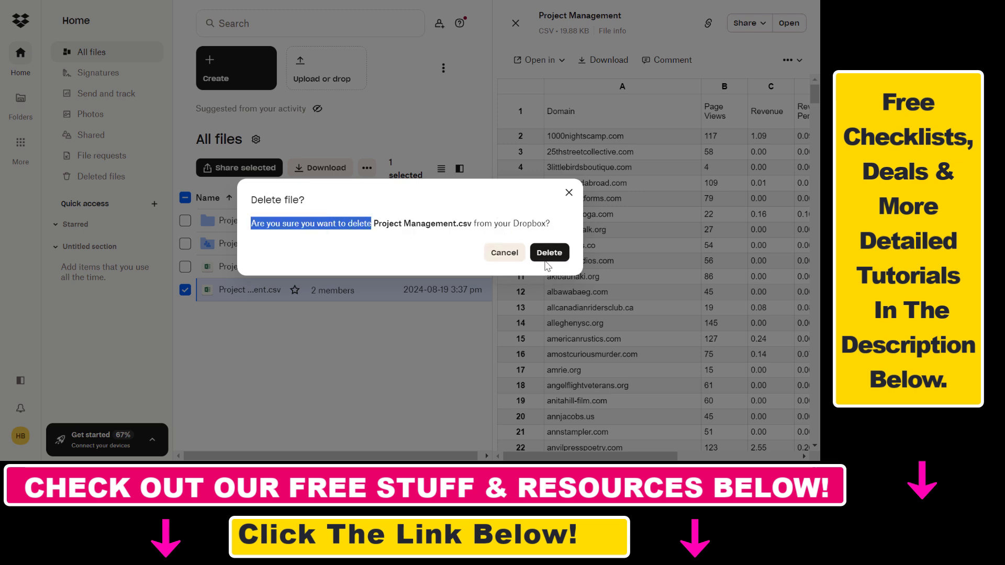
left_click(549, 253)
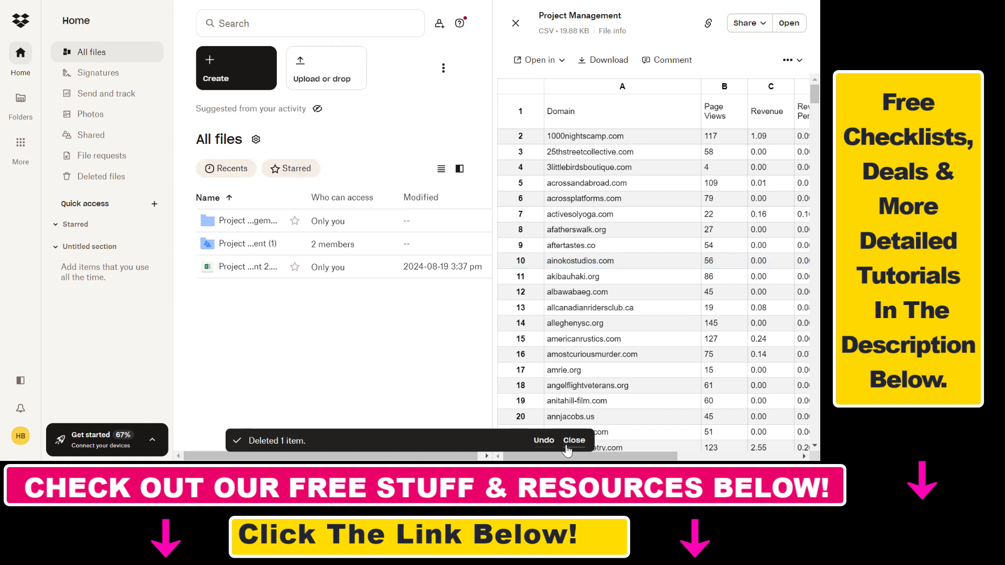
Check Deleted files lists Project Management.csv, then return to the All files list.
left_click(101, 176)
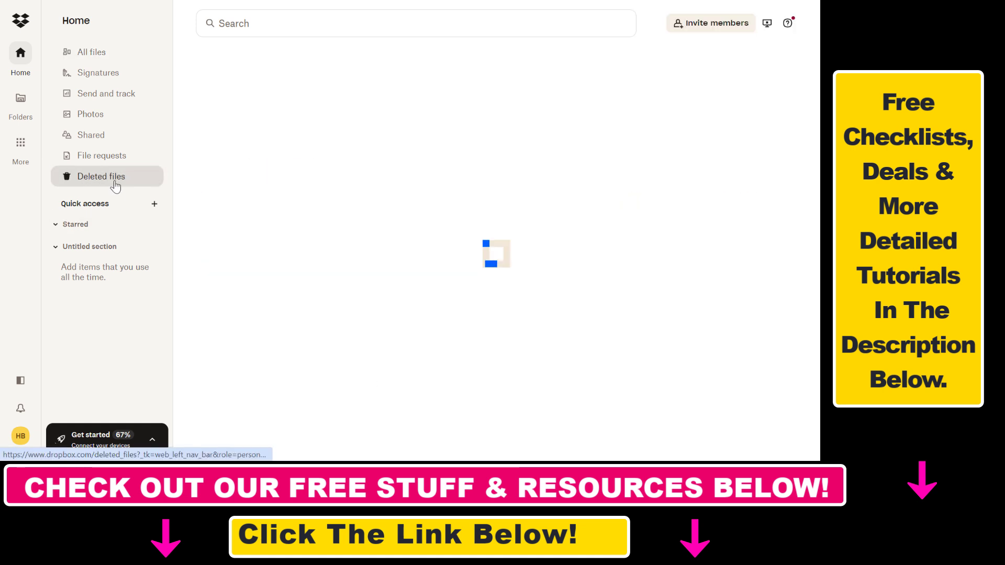
left_click(100, 176)
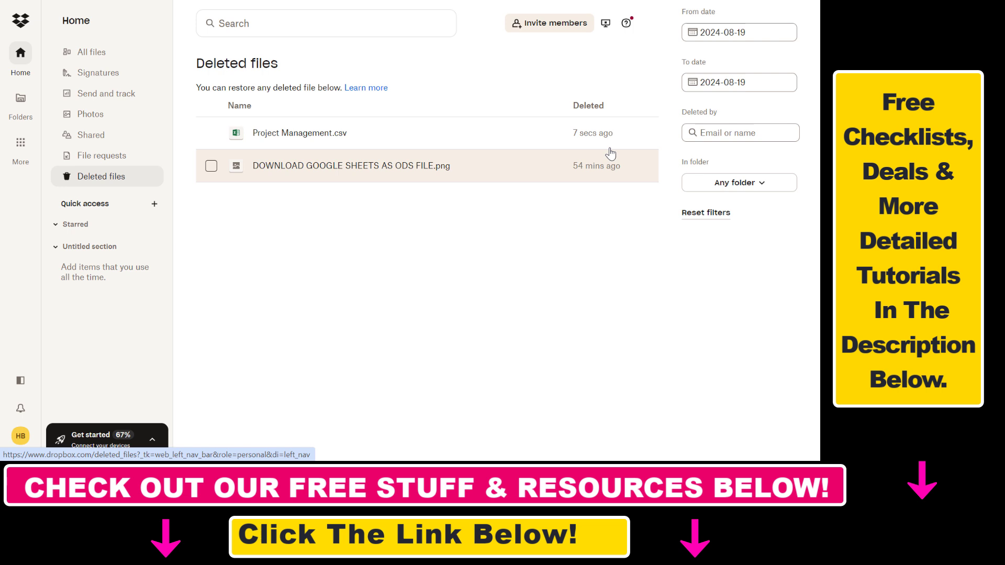
left_click(92, 53)
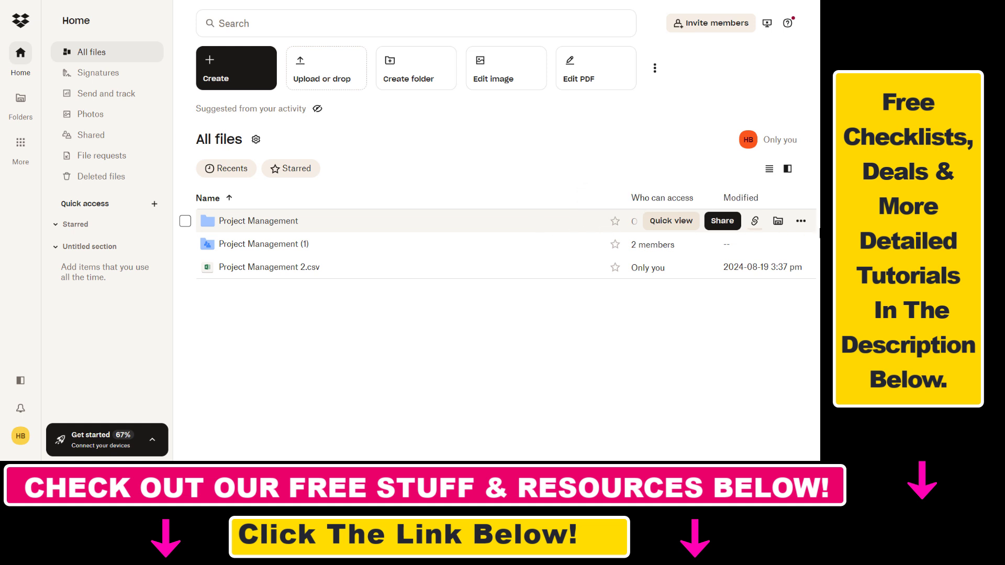
mouse_move(801, 221)
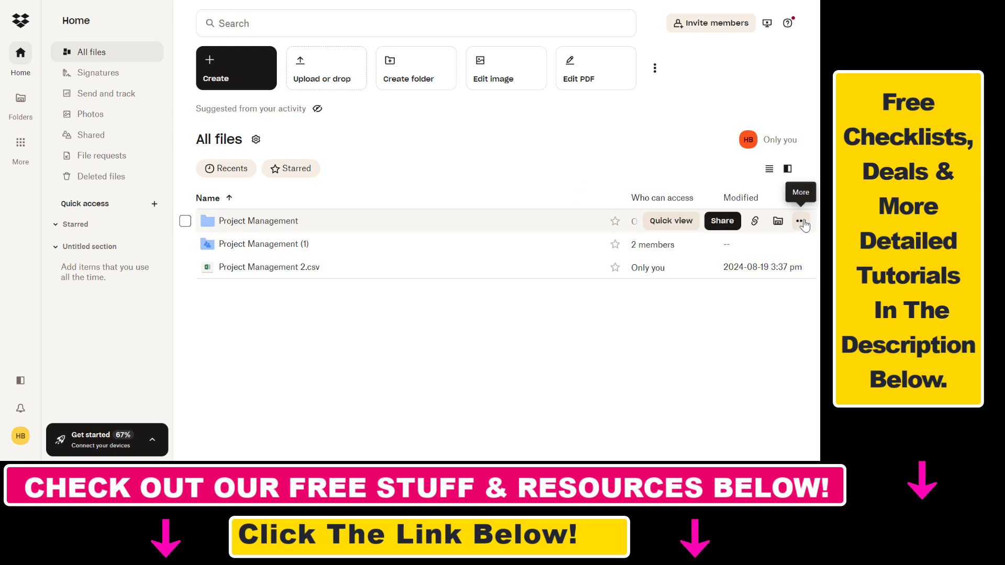
Delete the Project Management folder from its More menu, triggering the deleting-one-item notice.
left_click(800, 221)
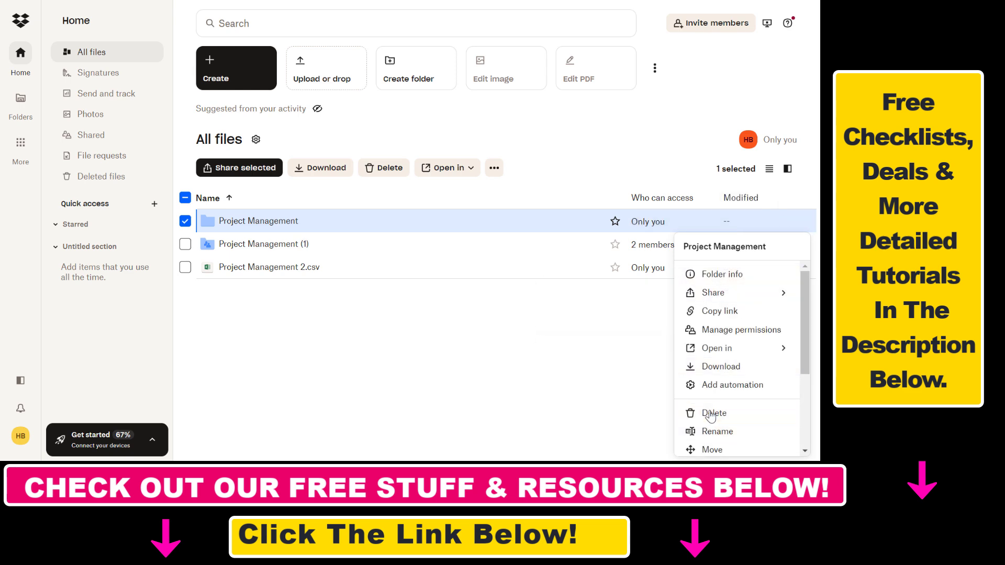
left_click(715, 413)
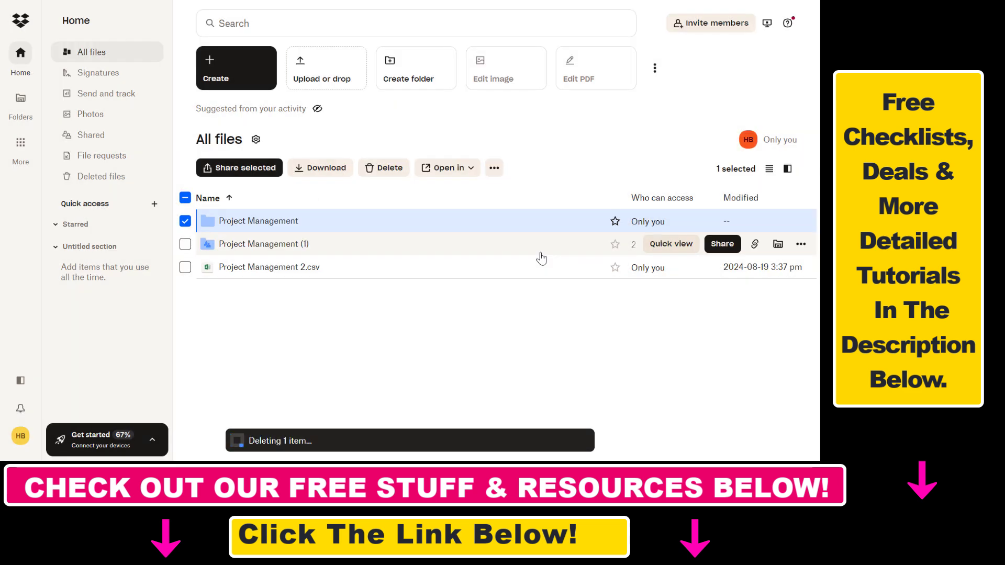